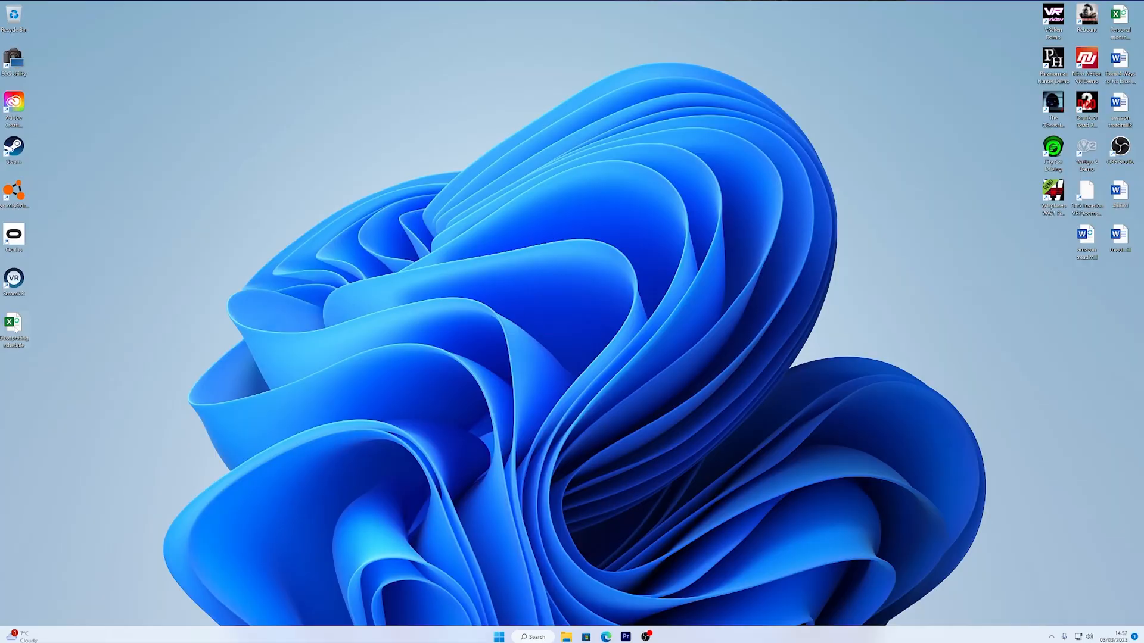
# - Open the desktop spreadsheet with Excel via right-click Open with
pyautogui.rightClick(13, 326)
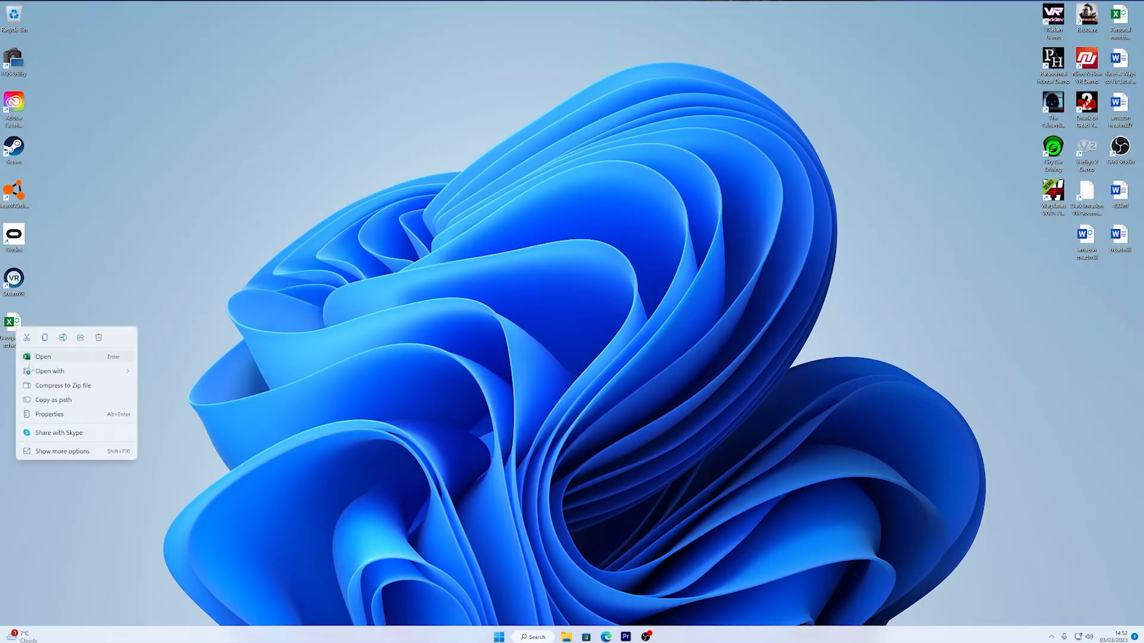
pyautogui.click(50, 371)
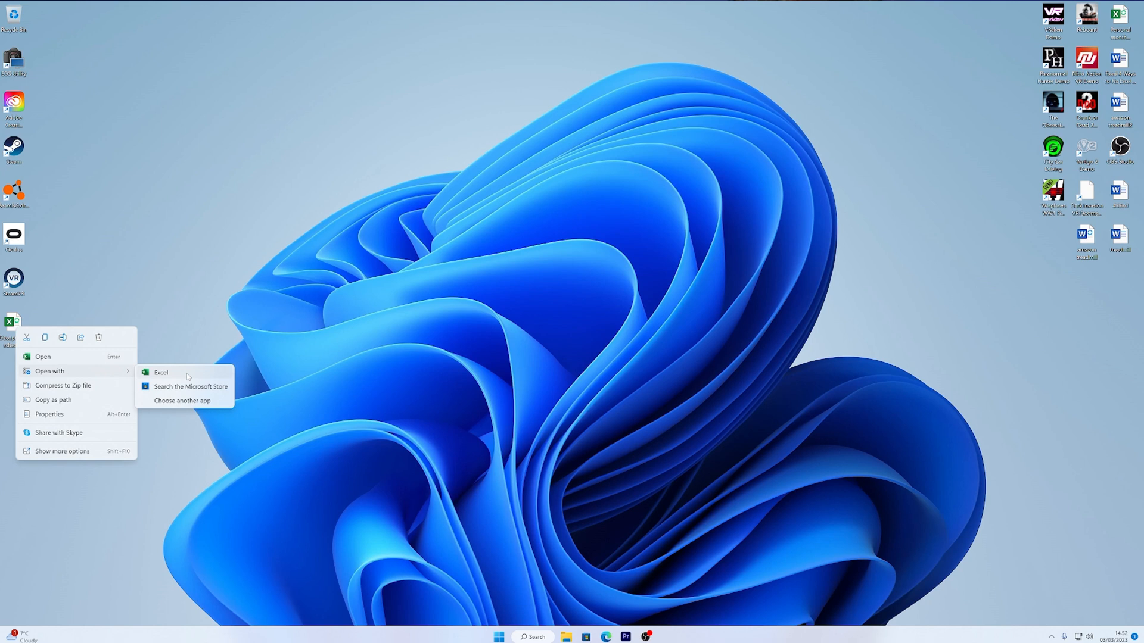
pyautogui.click(160, 372)
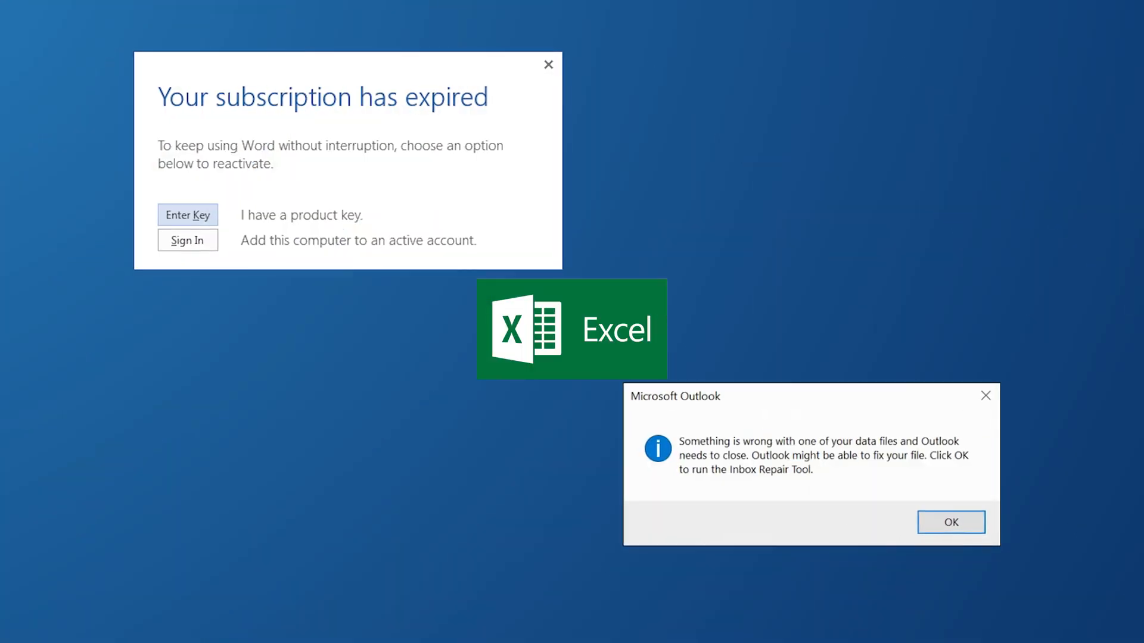